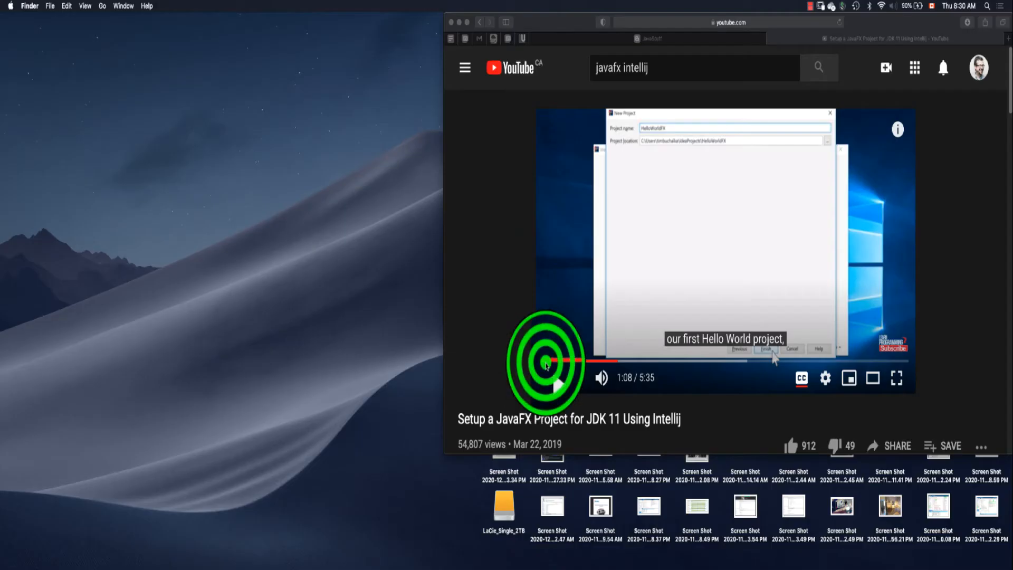
Play the JavaFX JDK 11 tutorial to the New Project step, then switch to IntelliJ IDEA.
{"action": "left_click", "coordinate": [546, 363]}
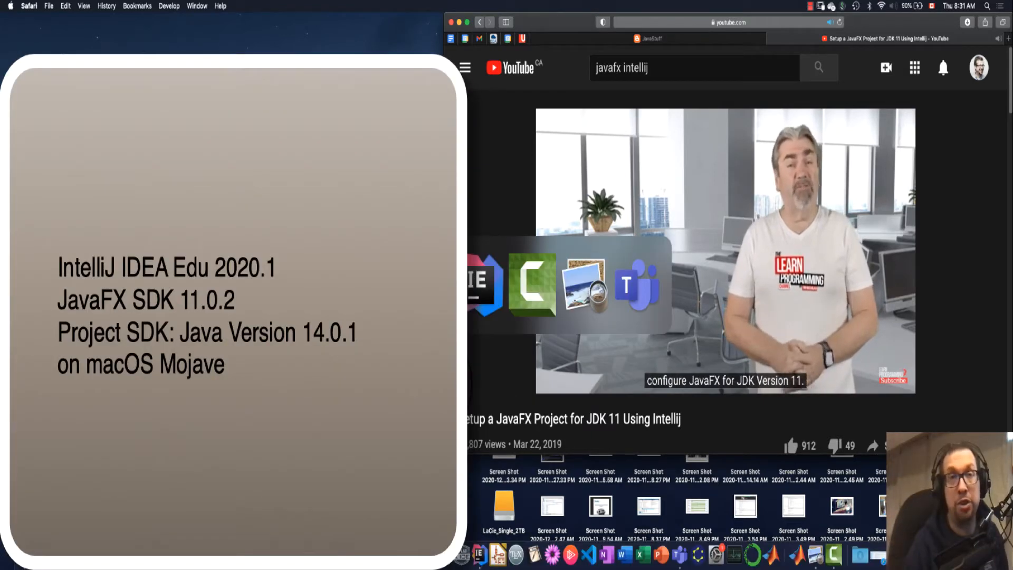
{"action": "mouse_move", "coordinate": [531, 284]}
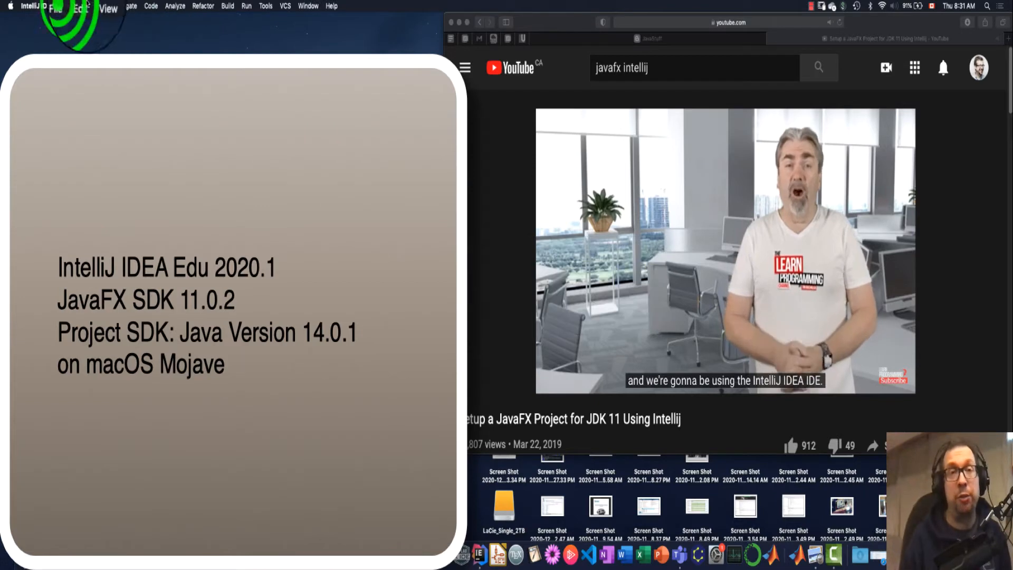
{"action": "left_click", "coordinate": [61, 8]}
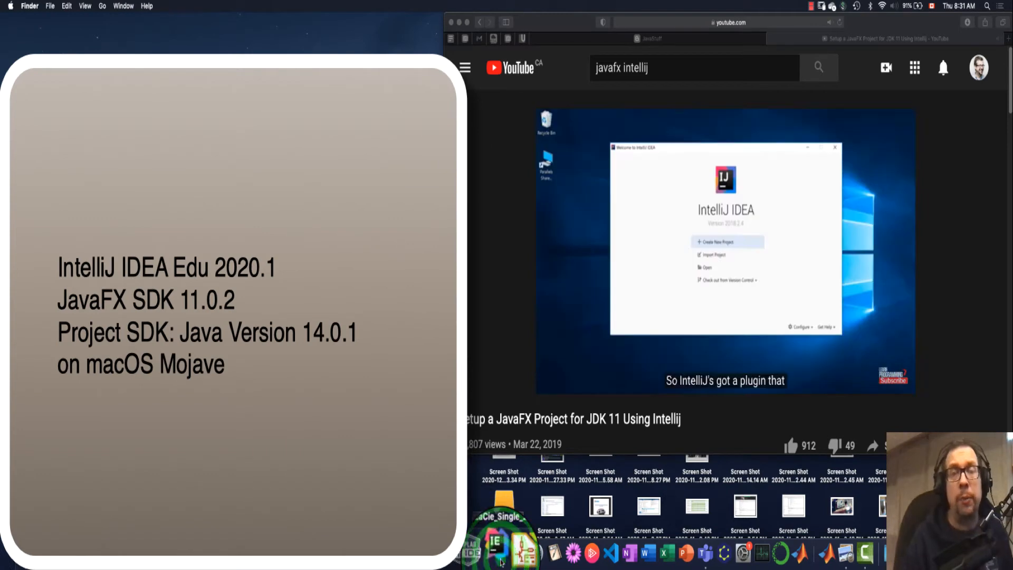
{"action": "left_click", "coordinate": [496, 549]}
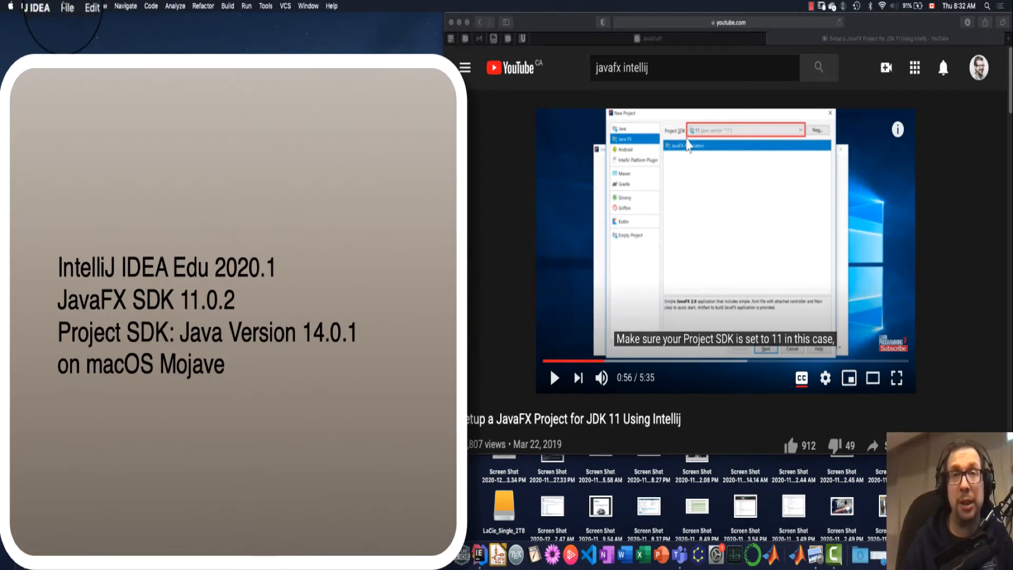
Begin a new JavaFX project with Java 14.0.1 as its SDK and continue to naming.
{"action": "left_click", "coordinate": [66, 6]}
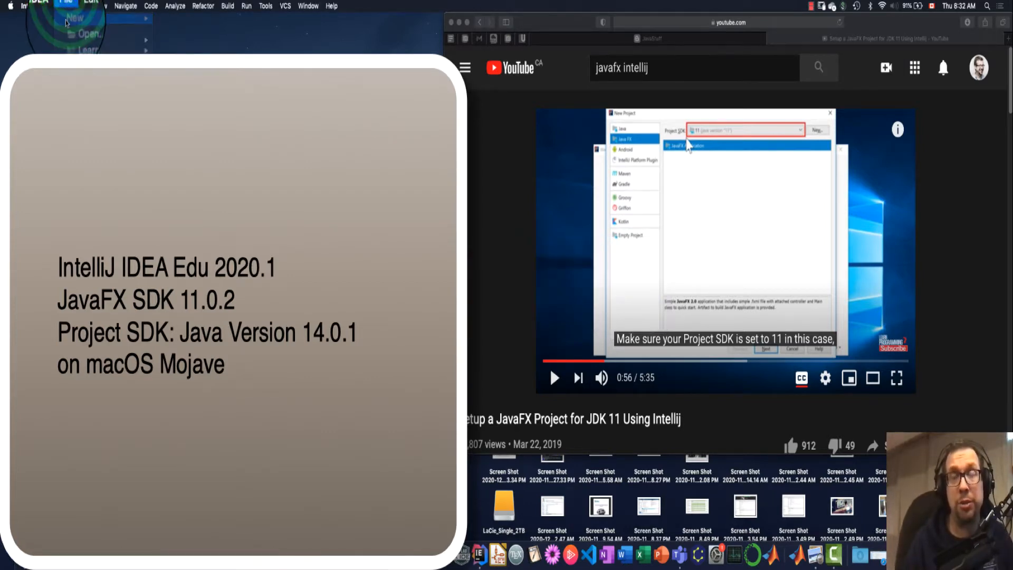
{"action": "left_click", "coordinate": [76, 19]}
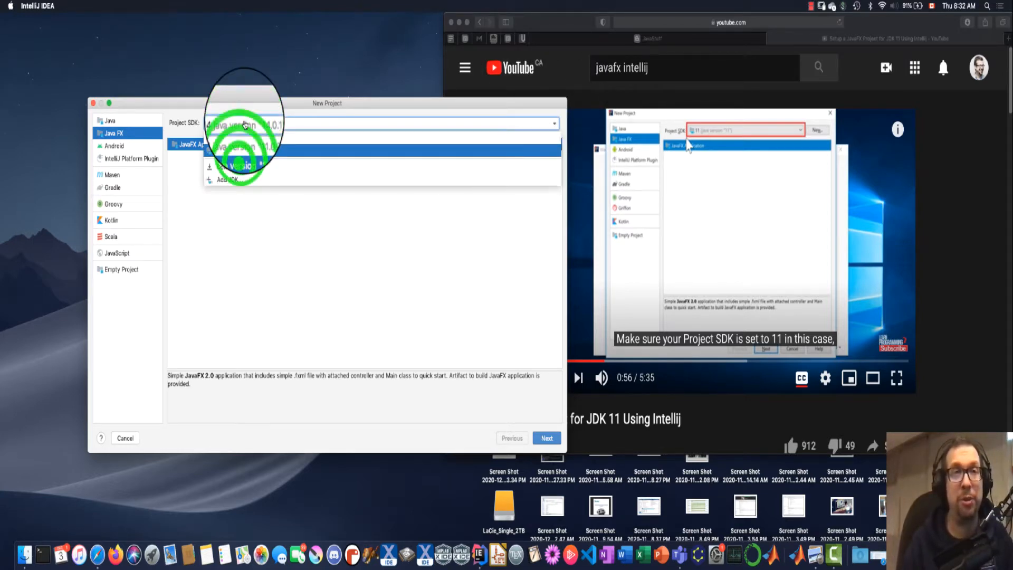
{"action": "left_click", "coordinate": [240, 124]}
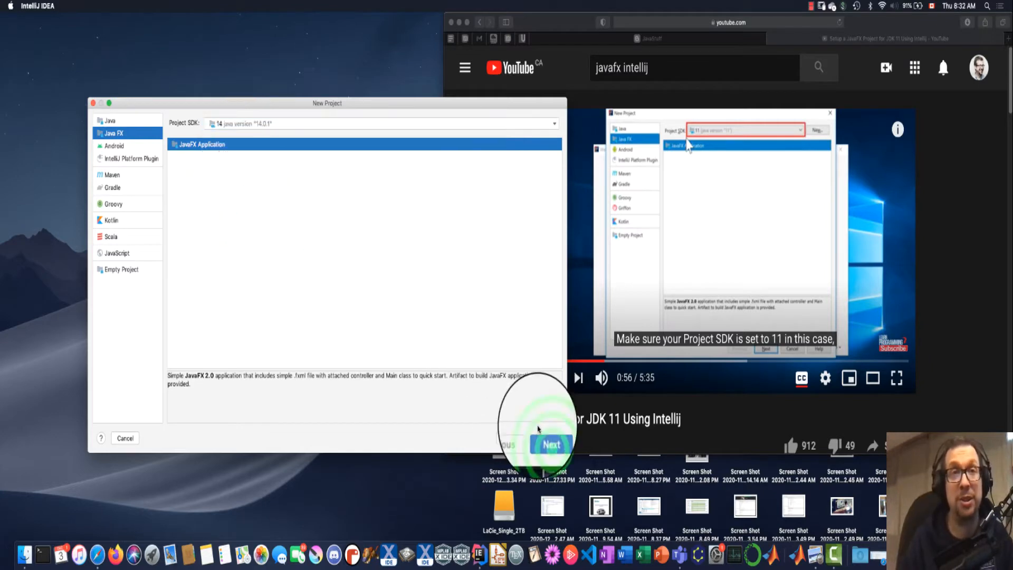
{"action": "left_click", "coordinate": [551, 443]}
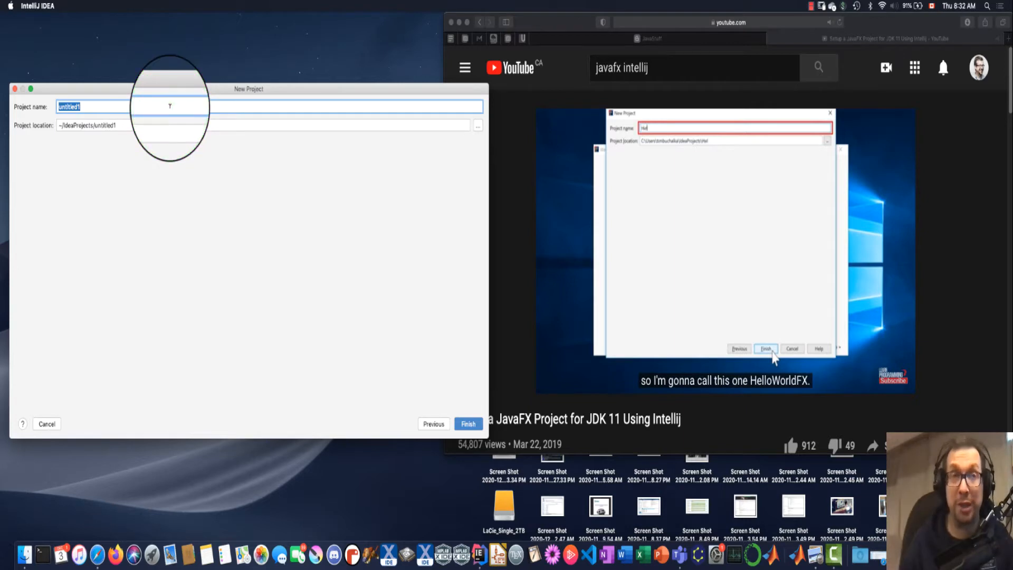
Name the project HelloWorldFX, finish creating it, and open it in this window.
{"action": "type", "text": "HelloWorldFX"}
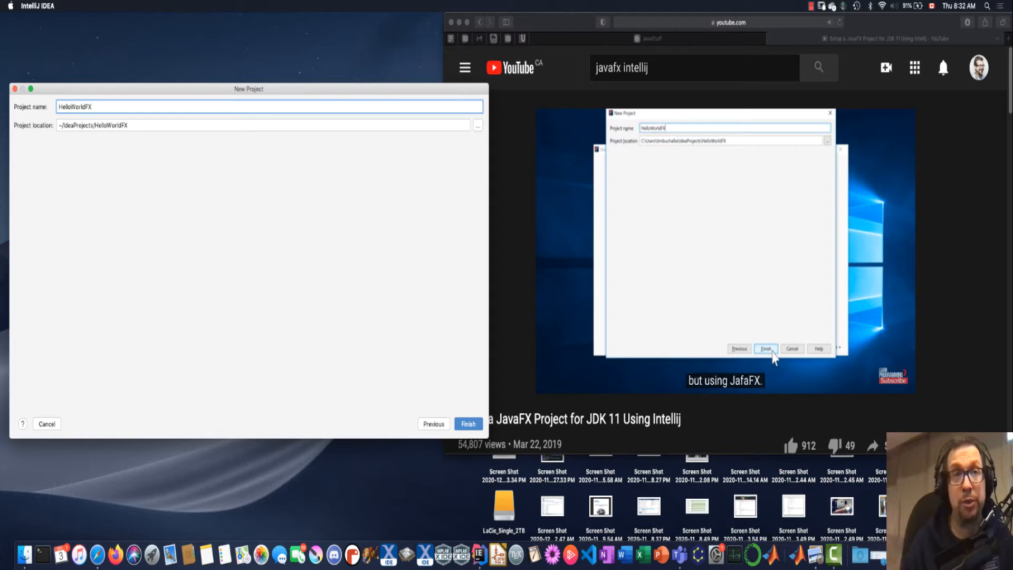
{"action": "left_click", "coordinate": [469, 424]}
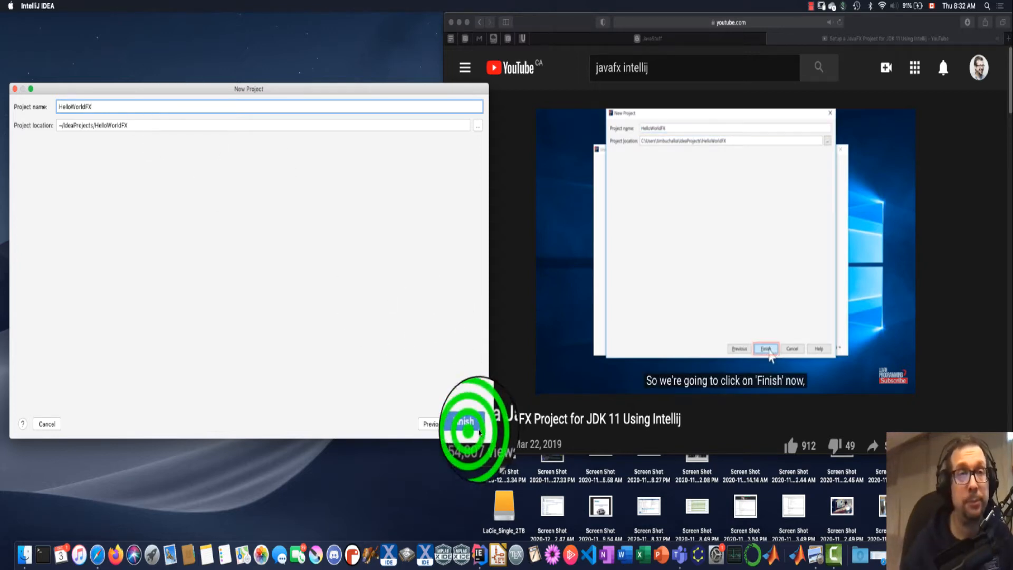
{"action": "left_click", "coordinate": [468, 422]}
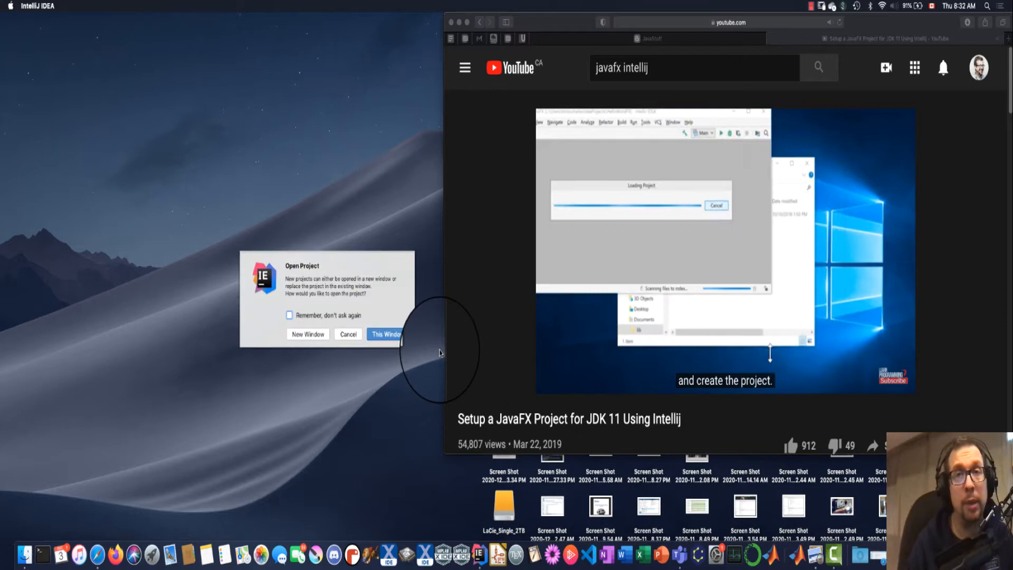
{"action": "left_click", "coordinate": [385, 333]}
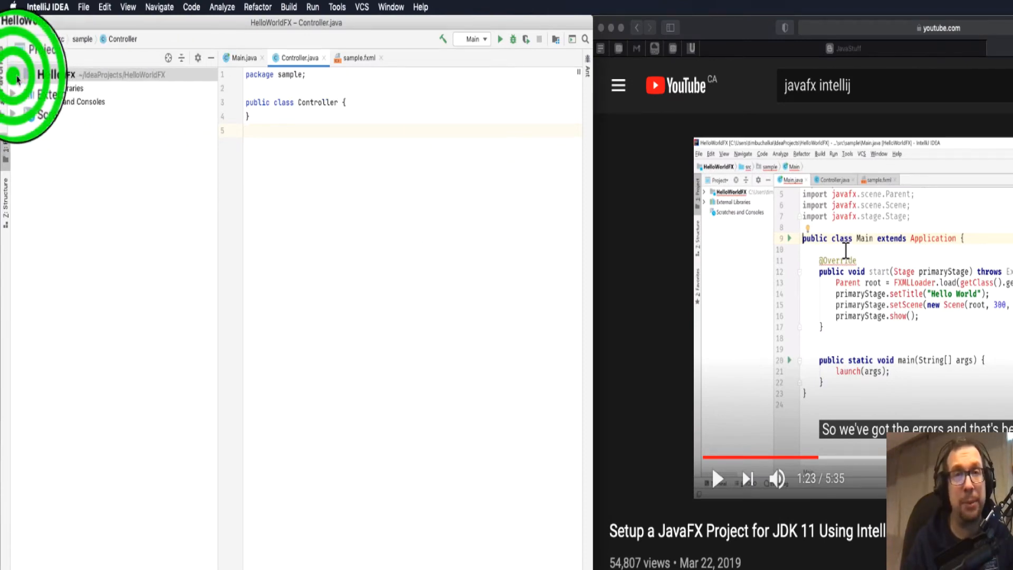
Expand HelloWorldFX > src > sample and bring Main.java into the editor.
{"action": "left_click", "coordinate": [21, 74]}
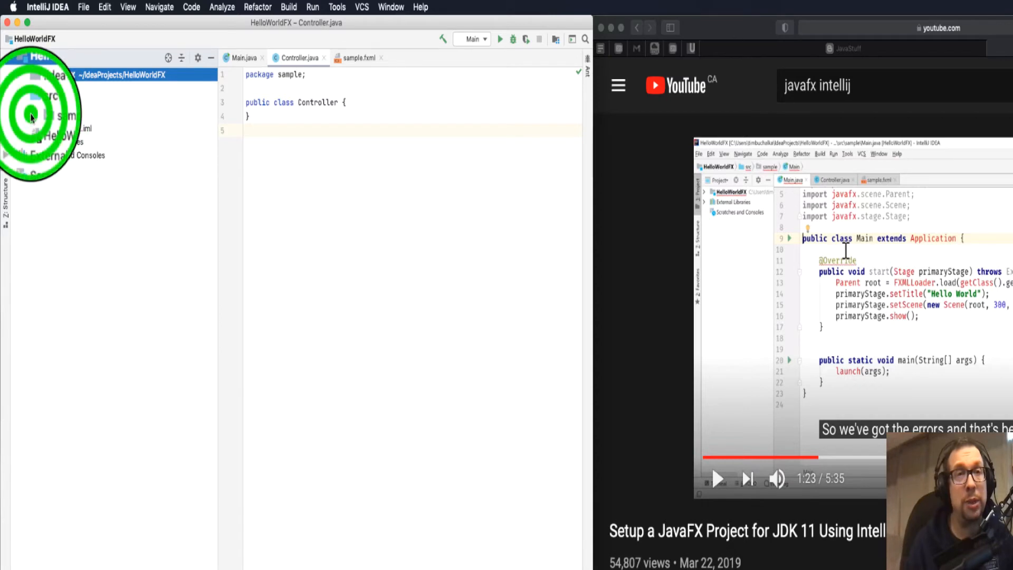
{"action": "left_click", "coordinate": [63, 141]}
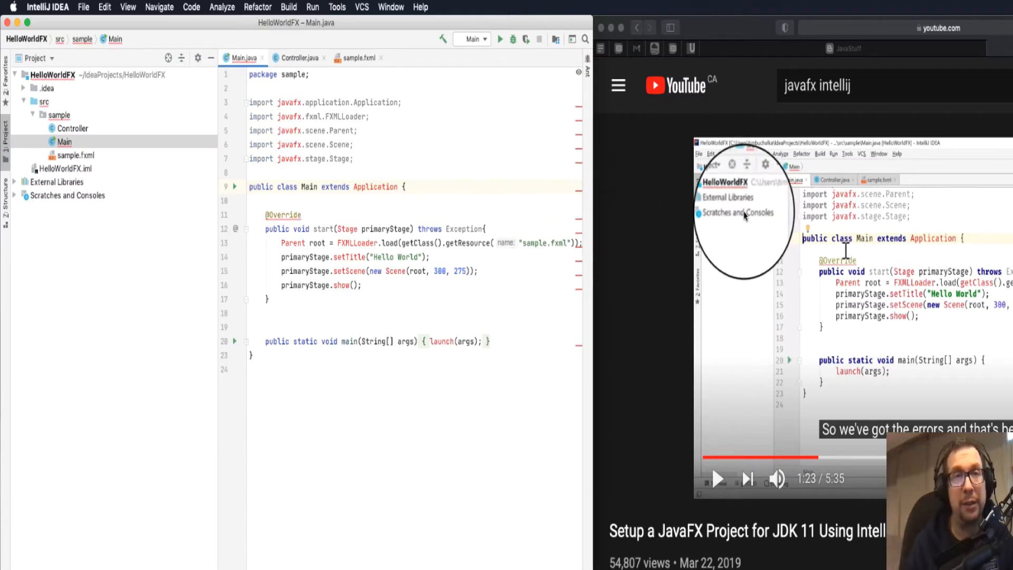
{"action": "left_click", "coordinate": [719, 480]}
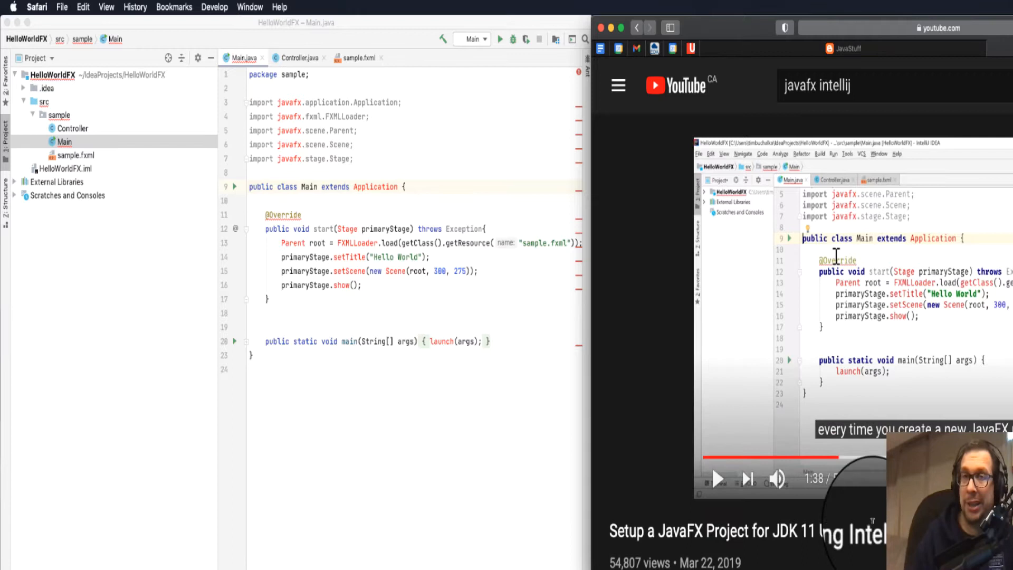
Resume the tutorial video, then select the HelloWorldFX project root.
{"action": "left_click", "coordinate": [834, 434]}
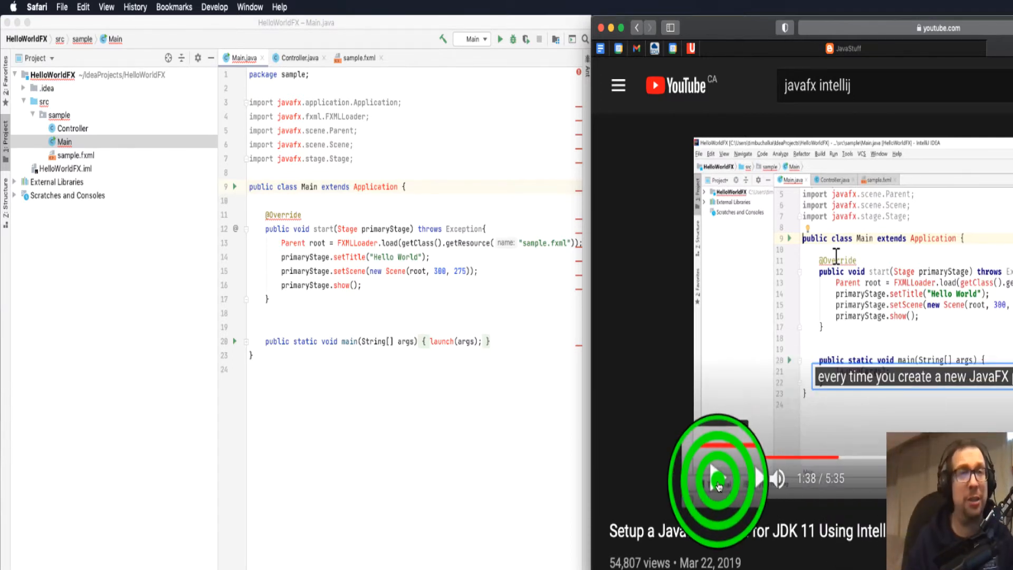
{"action": "left_click", "coordinate": [719, 481]}
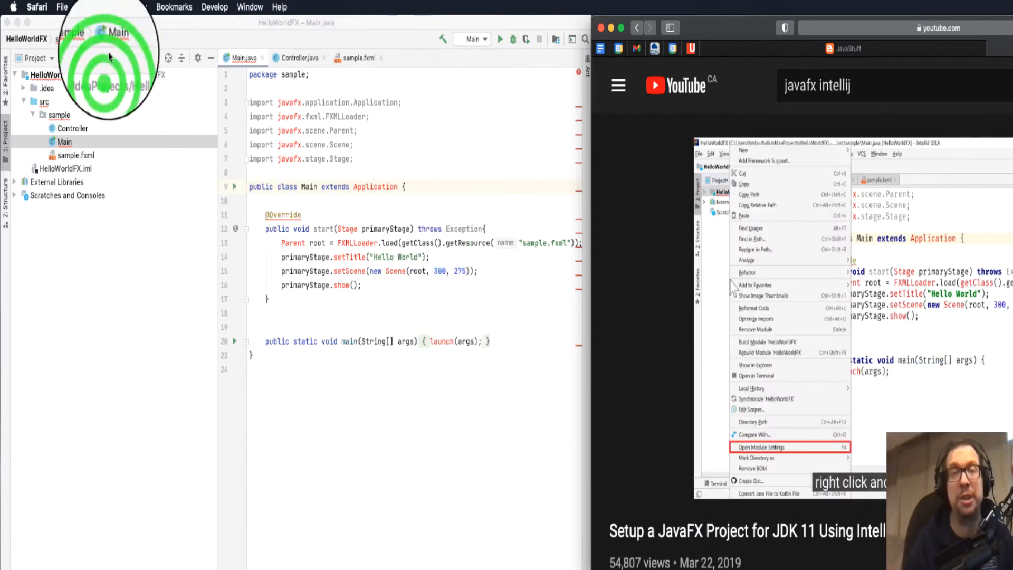
{"action": "left_click", "coordinate": [760, 447]}
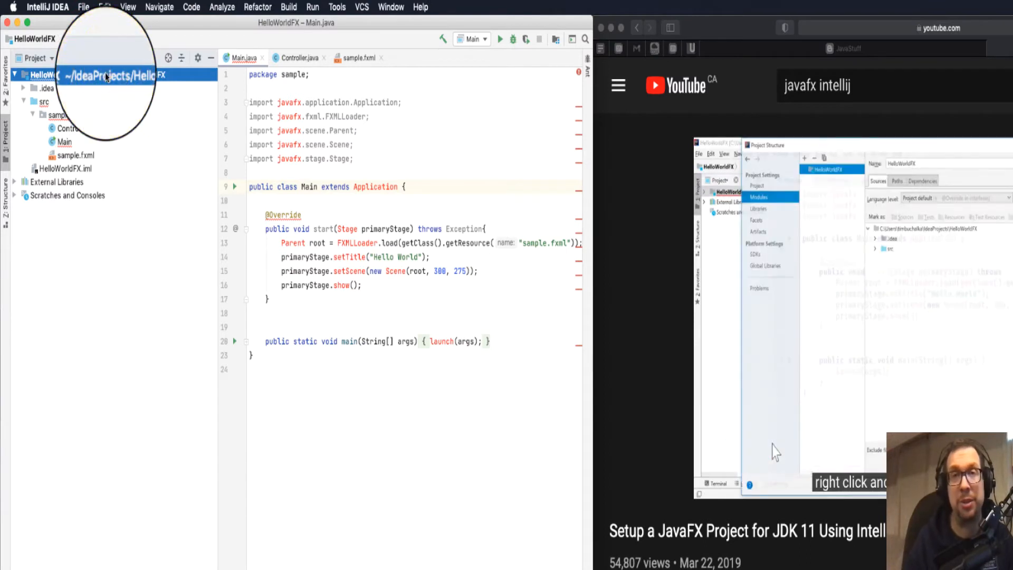
Bring up Open Module Settings for HelloWorldFX while following the tutorial video.
{"action": "right_click", "coordinate": [41, 72]}
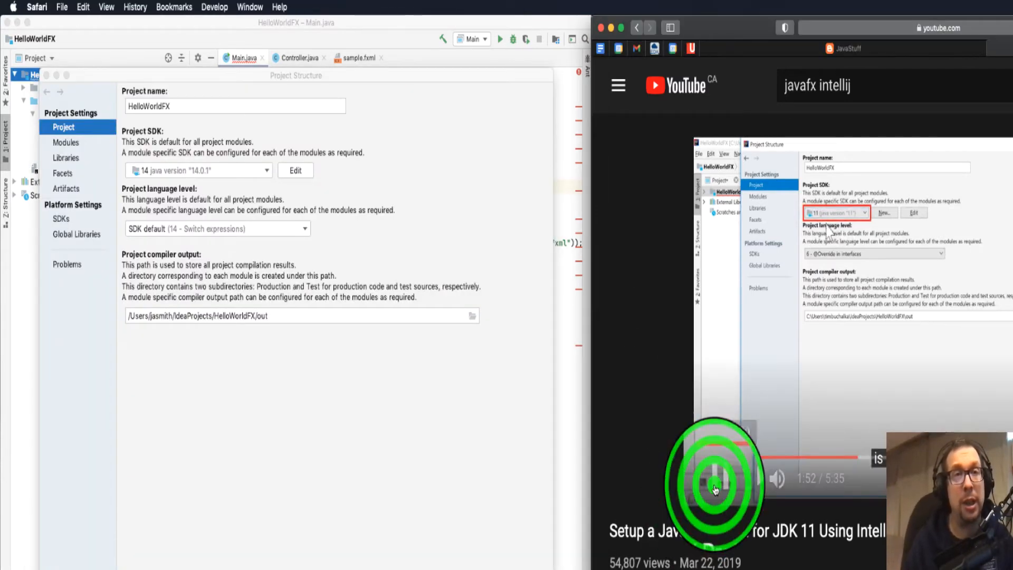
{"action": "left_click", "coordinate": [65, 143]}
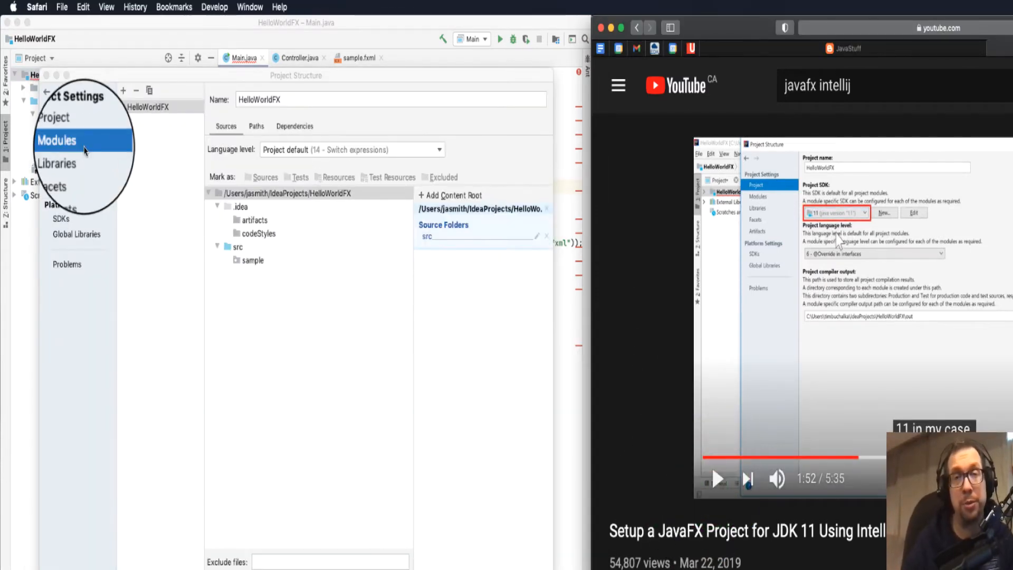
{"action": "left_click", "coordinate": [65, 142]}
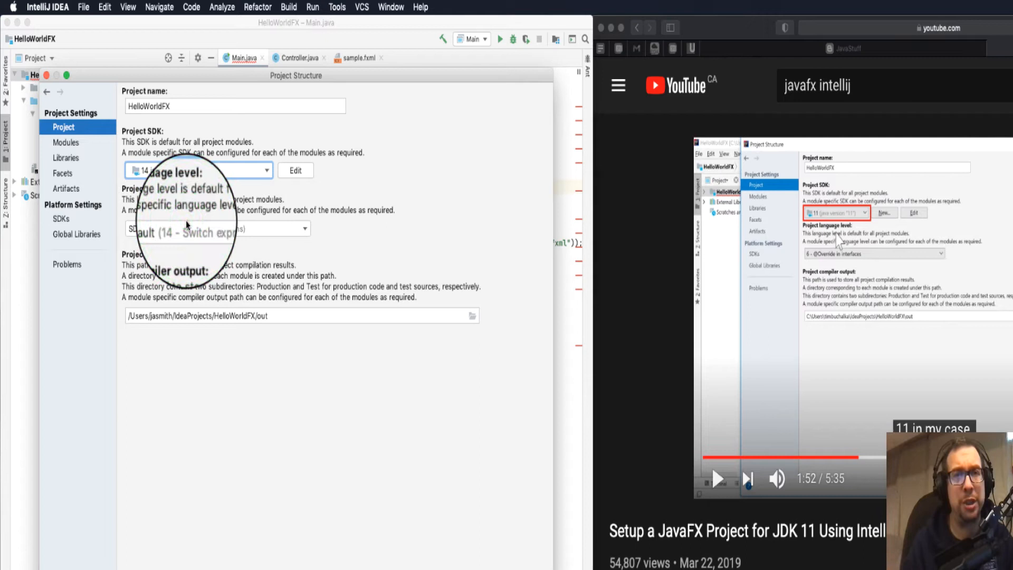
{"action": "left_click", "coordinate": [715, 479]}
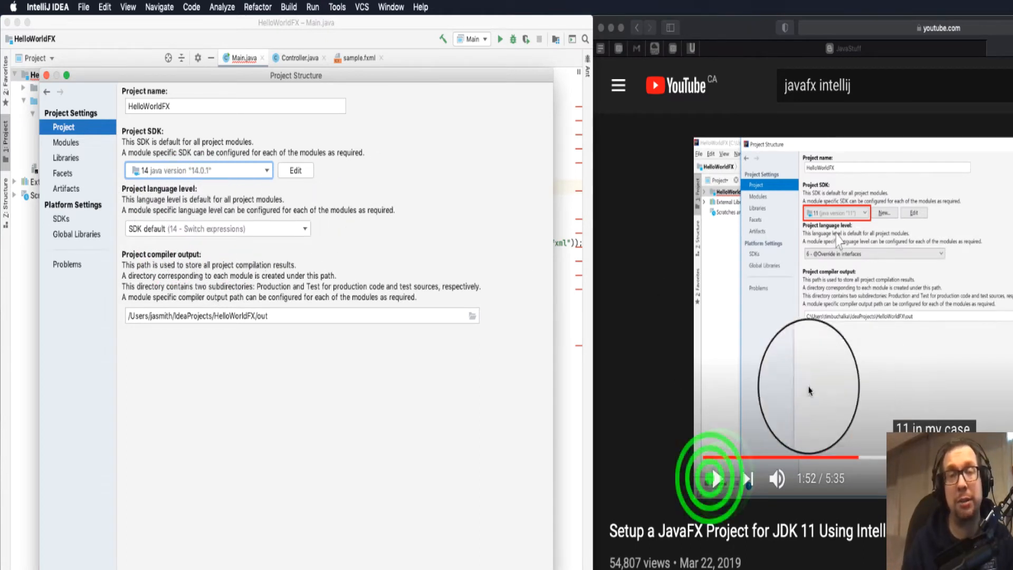
{"action": "left_click", "coordinate": [718, 478]}
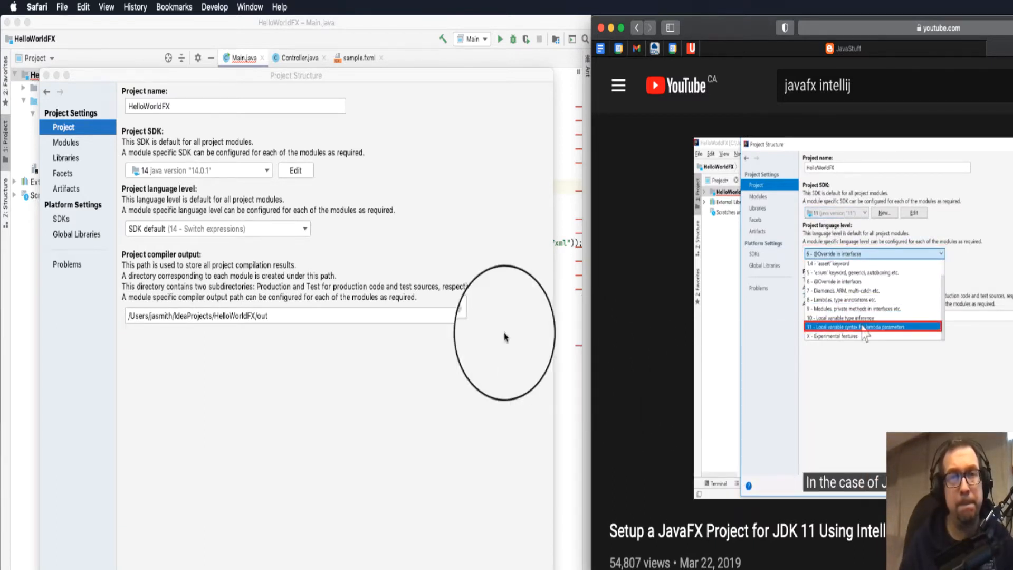
Review the Project SDK and the module language level in Project Structure.
{"action": "left_click", "coordinate": [217, 228]}
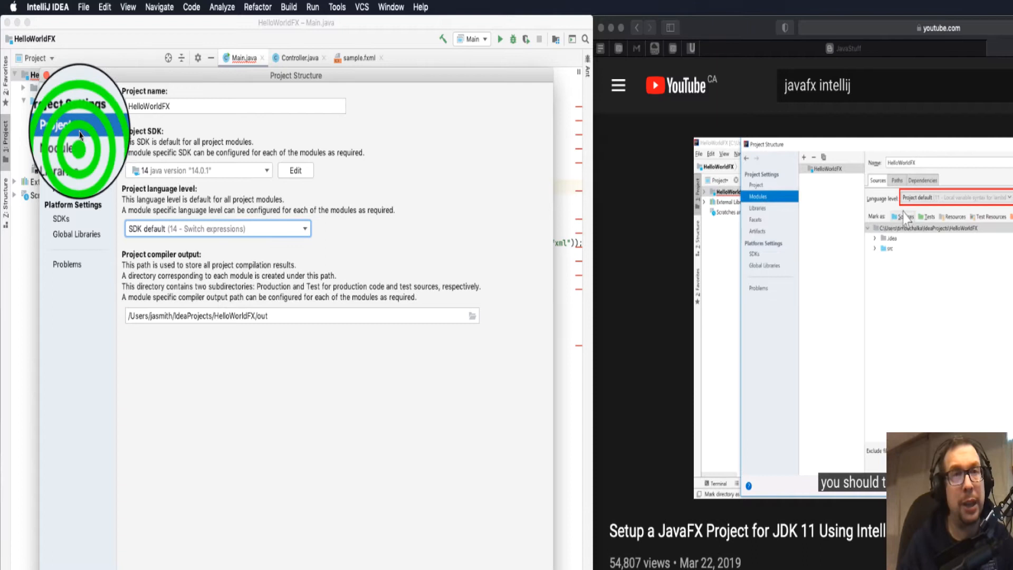
{"action": "left_click", "coordinate": [65, 142]}
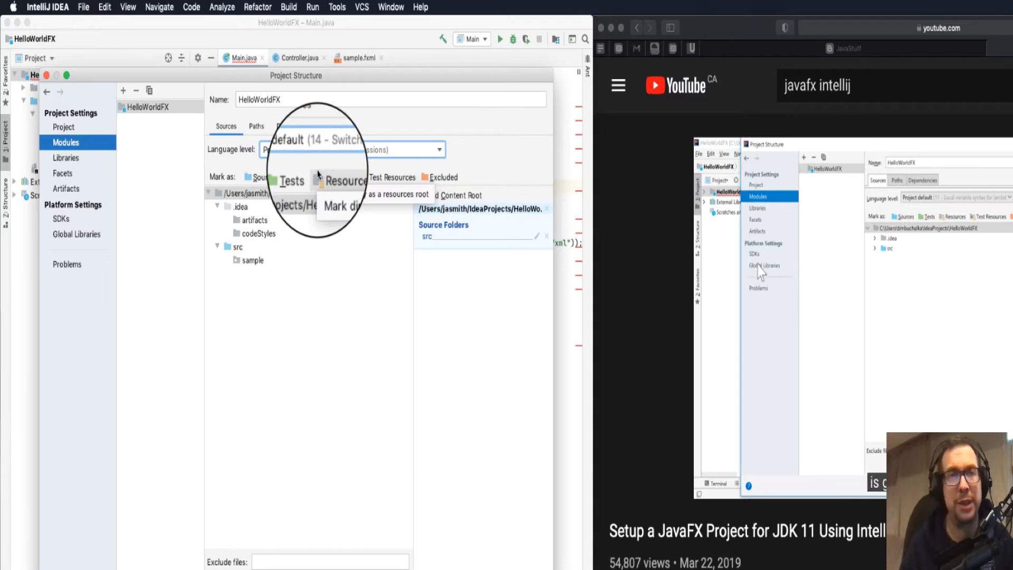
{"action": "left_click", "coordinate": [76, 233]}
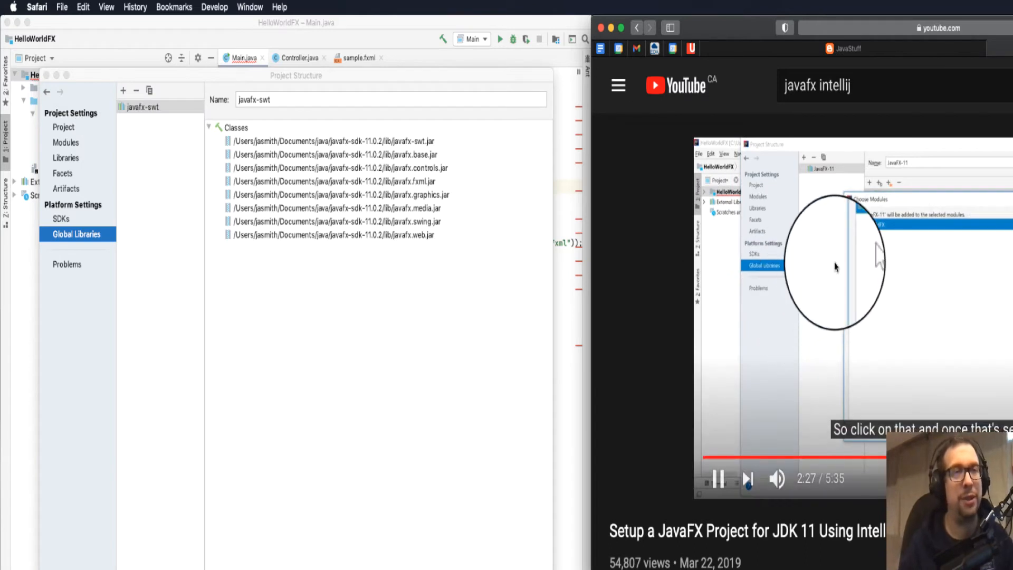
{"action": "mouse_move", "coordinate": [760, 445]}
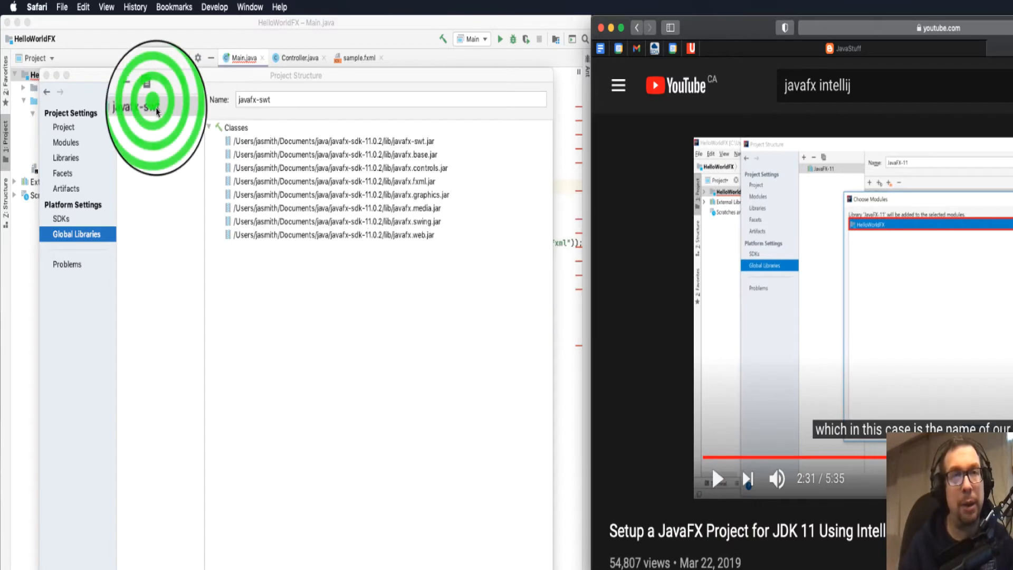
Show the actions menu for the javafx-swt global library.
{"action": "right_click", "coordinate": [137, 108]}
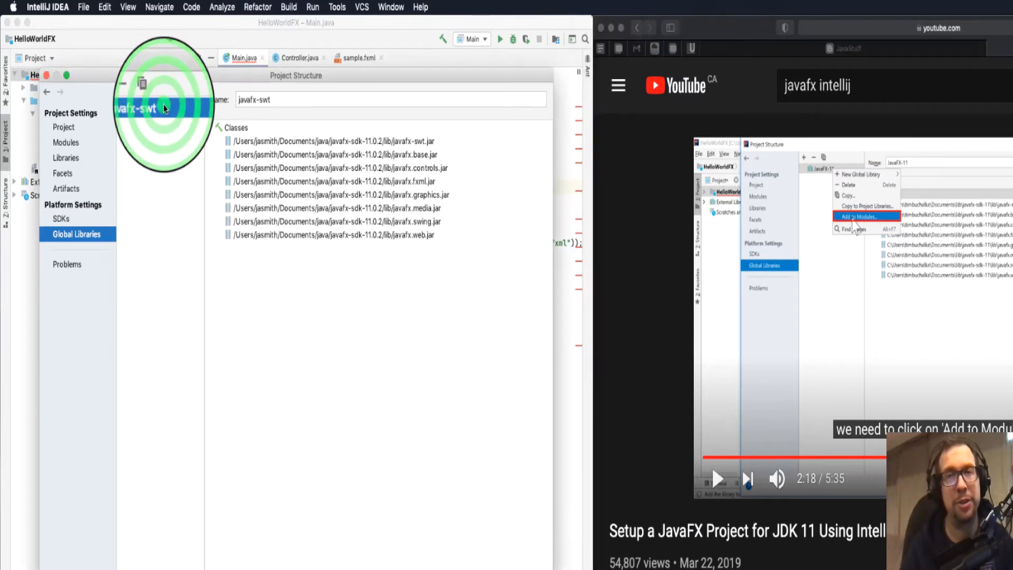
Add the javafx-swt global library to the HelloWorldFX module via Add to Modules.
{"action": "right_click", "coordinate": [163, 108]}
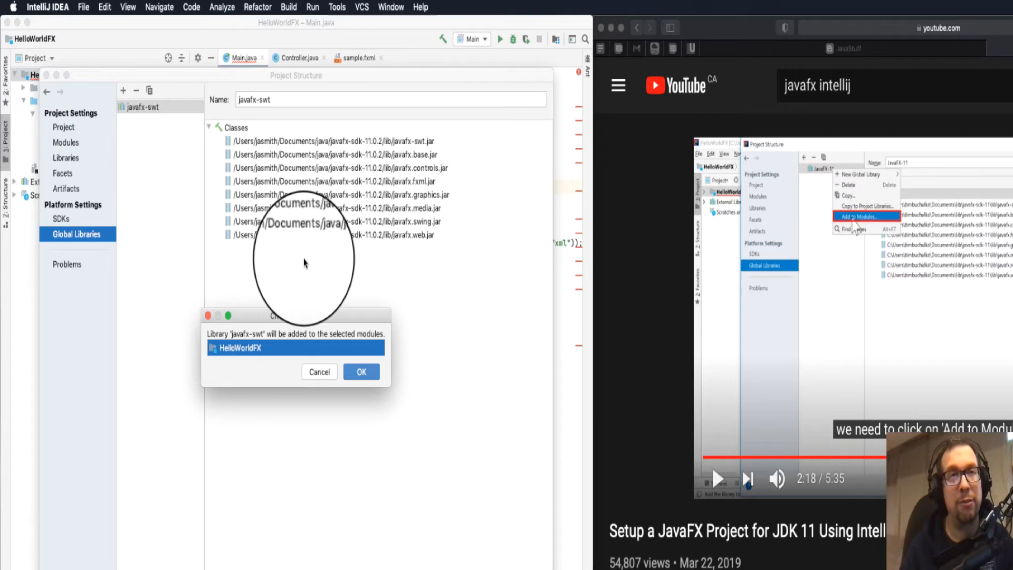
{"action": "left_click", "coordinate": [718, 484]}
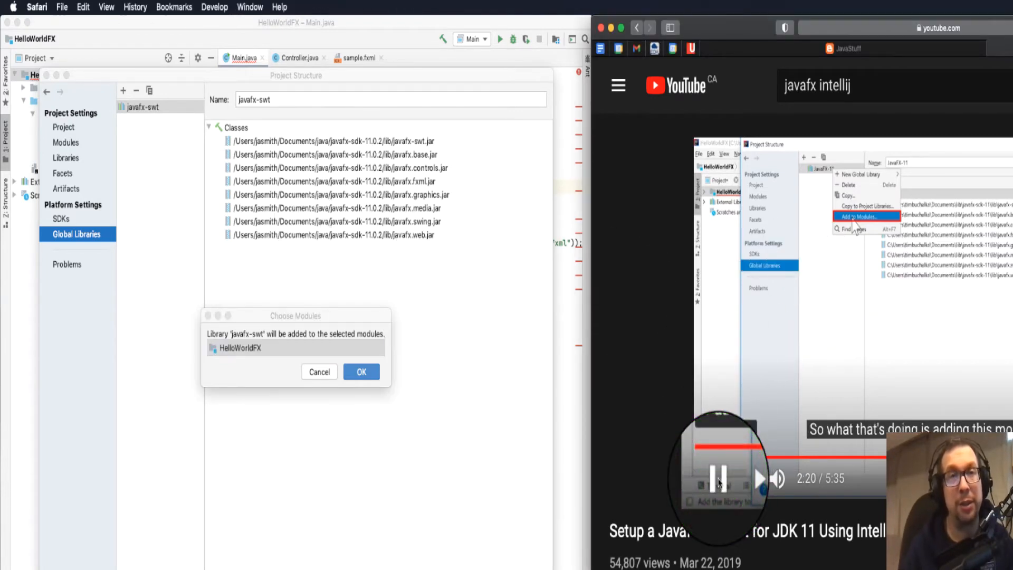
{"action": "left_click", "coordinate": [720, 482]}
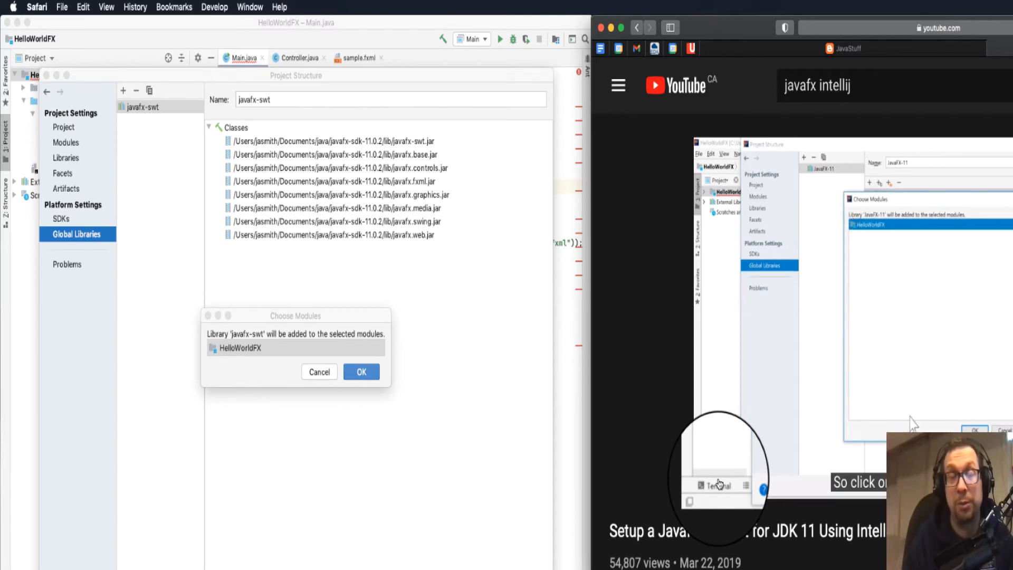
{"action": "left_click", "coordinate": [361, 371]}
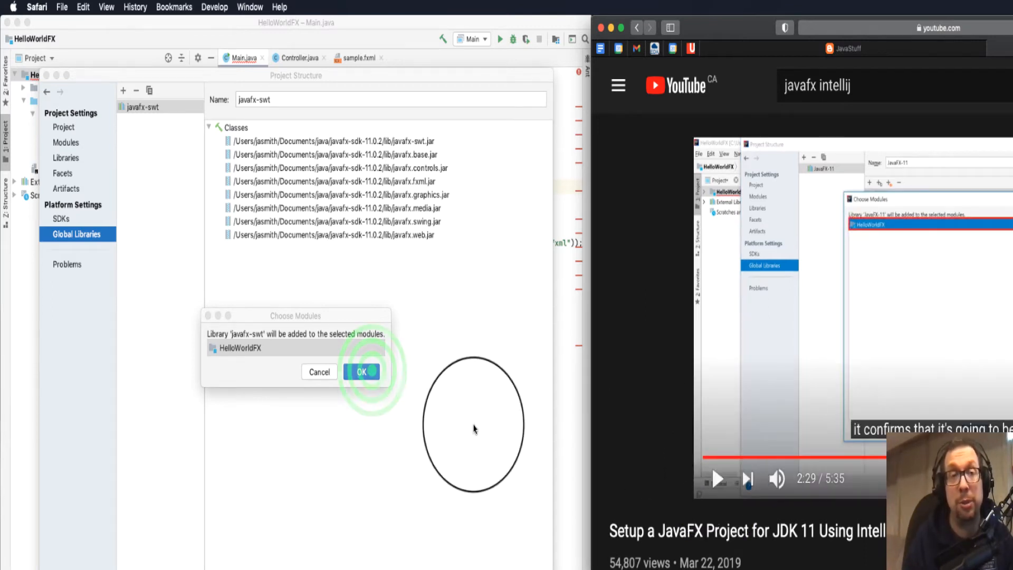
{"action": "left_click", "coordinate": [361, 372]}
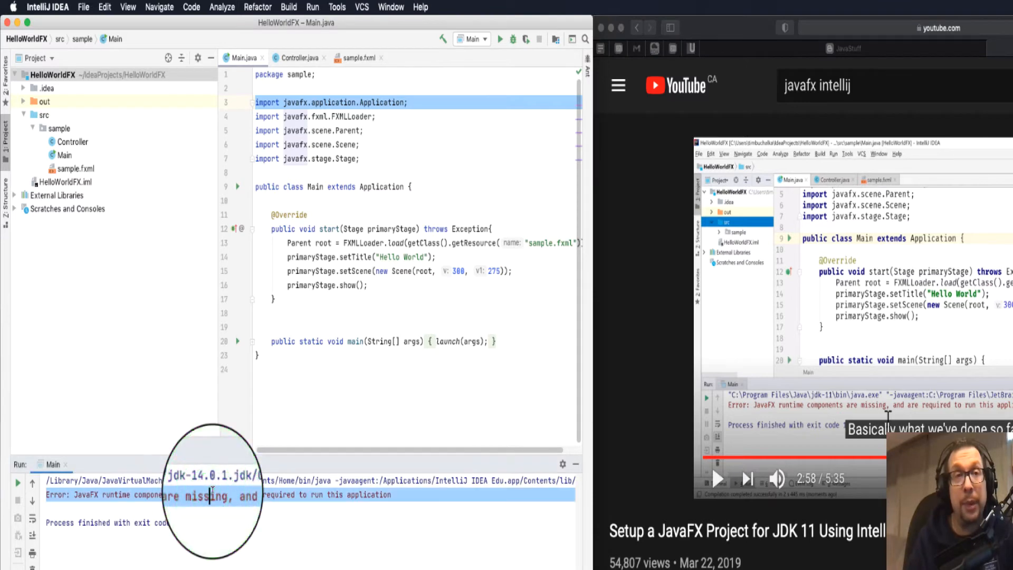
Run Main and inspect the missing JavaFX runtime components error.
{"action": "left_click", "coordinate": [717, 479]}
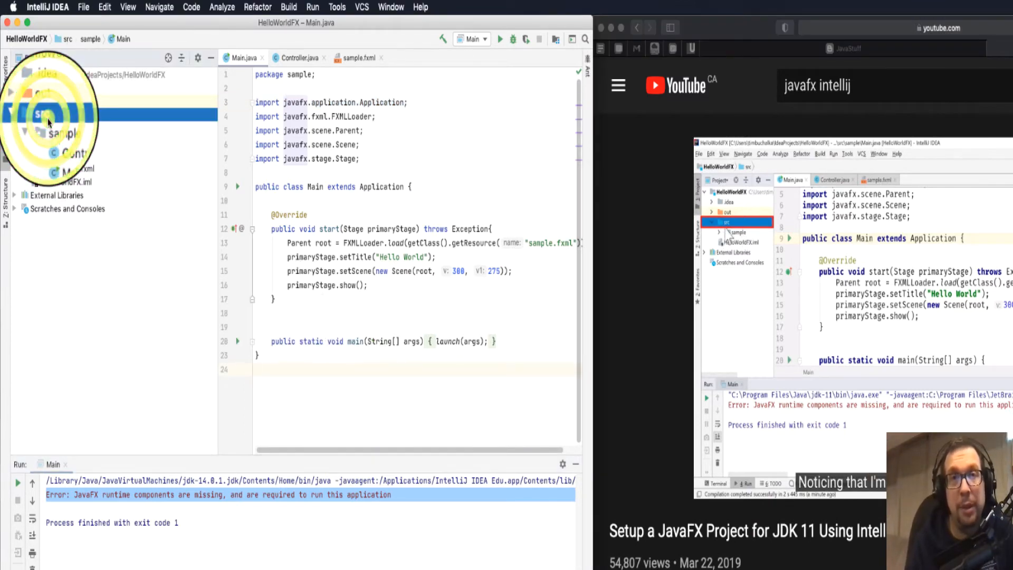
Create a module-info.java file in HelloWorldFX's src folder.
{"action": "right_click", "coordinate": [41, 112]}
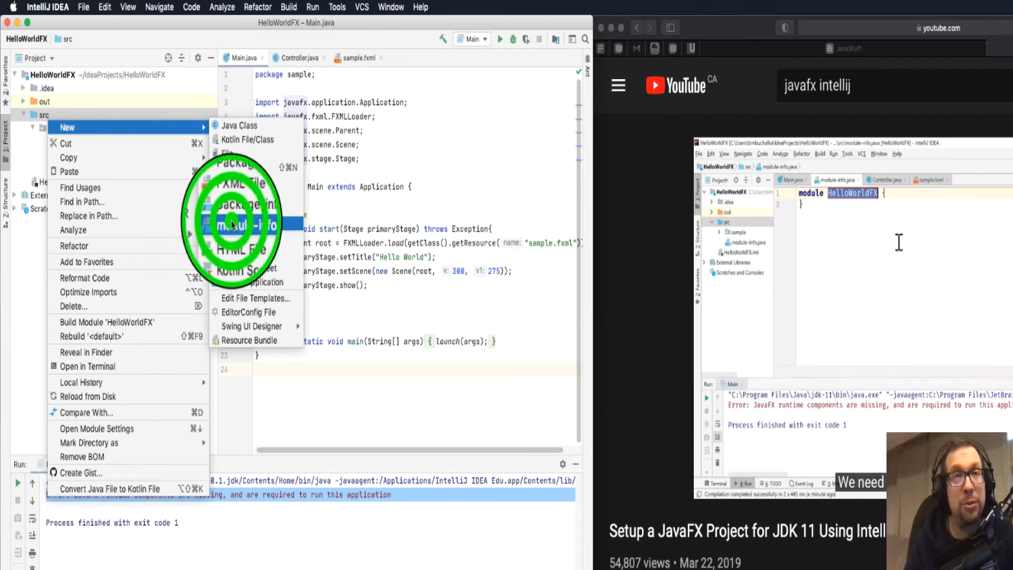
{"action": "left_click", "coordinate": [238, 223]}
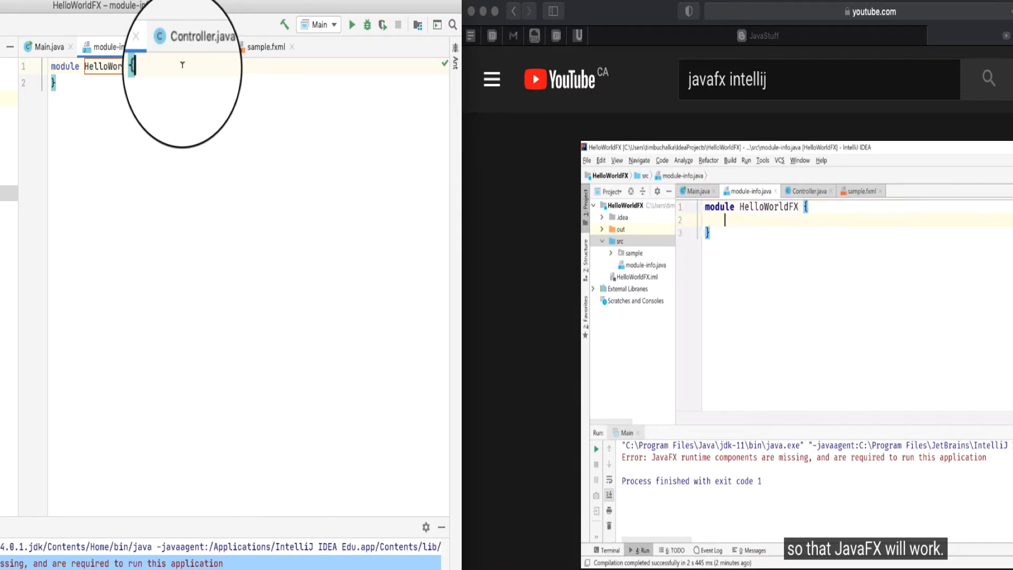
Declare 'requires javafx.fxml;' and 'requires javafx.controls;' in module-info.java.
{"action": "type", "text": "requires javafx.fxml;"}
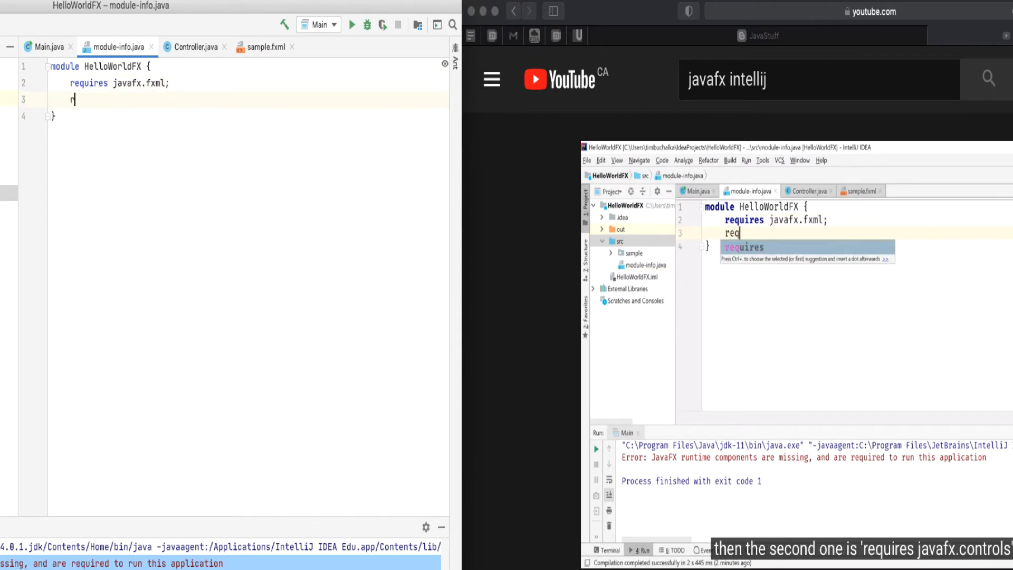
{"action": "type", "text": "equires javafx.cont"}
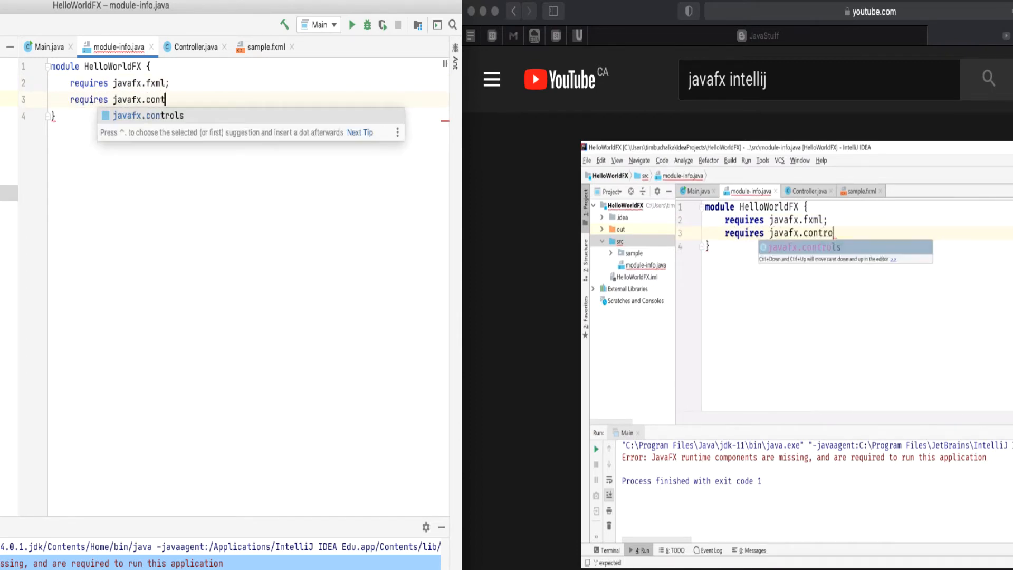
{"action": "key", "text": "Enter"}
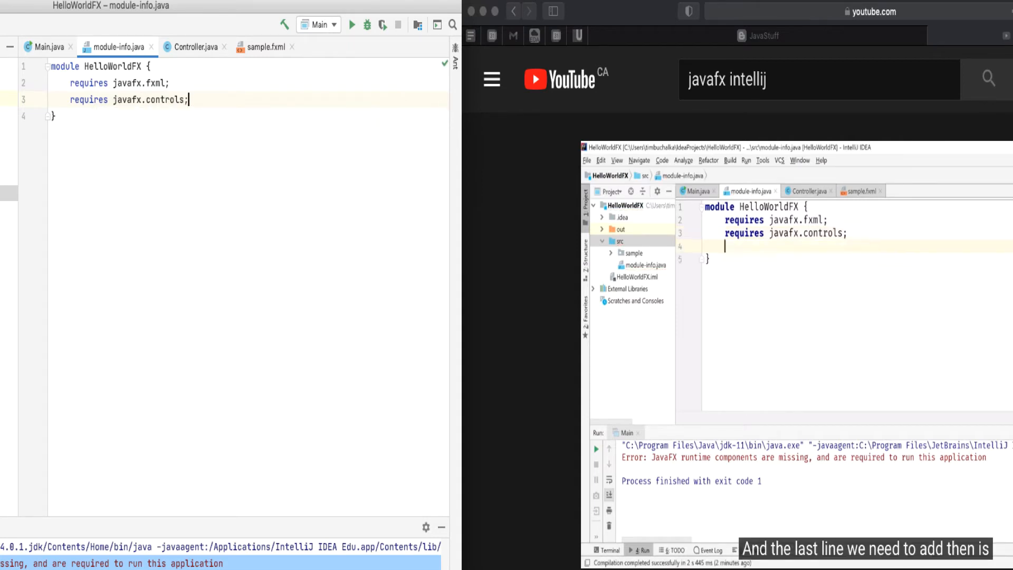
{"action": "type", "text": "ope"}
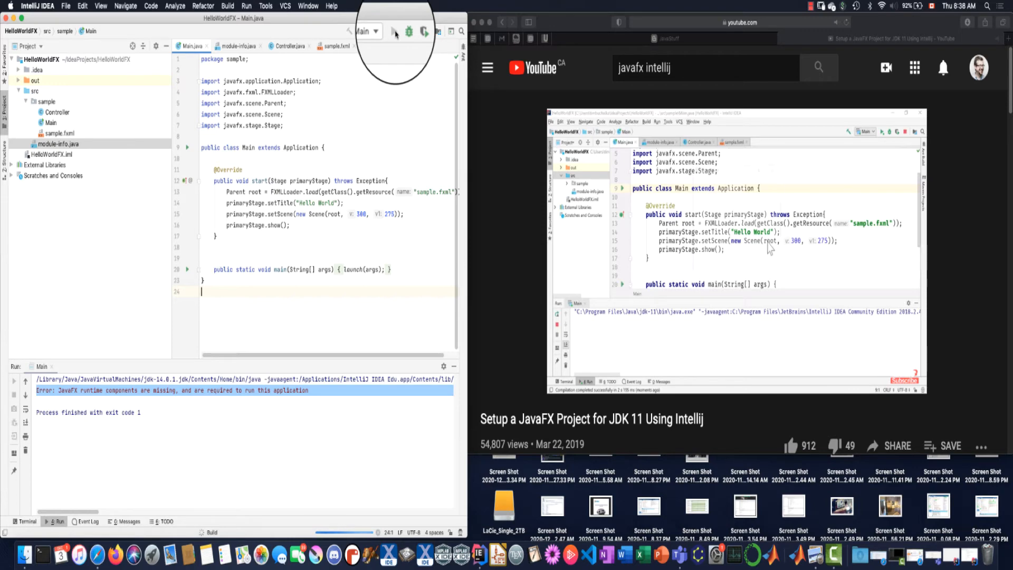
Launch the Main configuration, let it run past the runtime error, then stop it.
{"action": "left_click", "coordinate": [395, 30]}
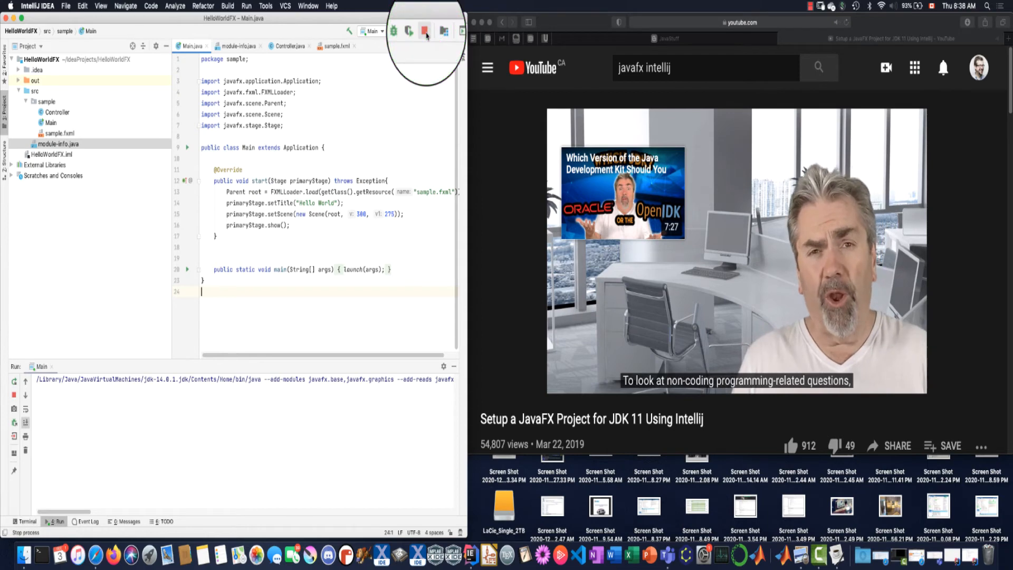
{"action": "left_click", "coordinate": [425, 31]}
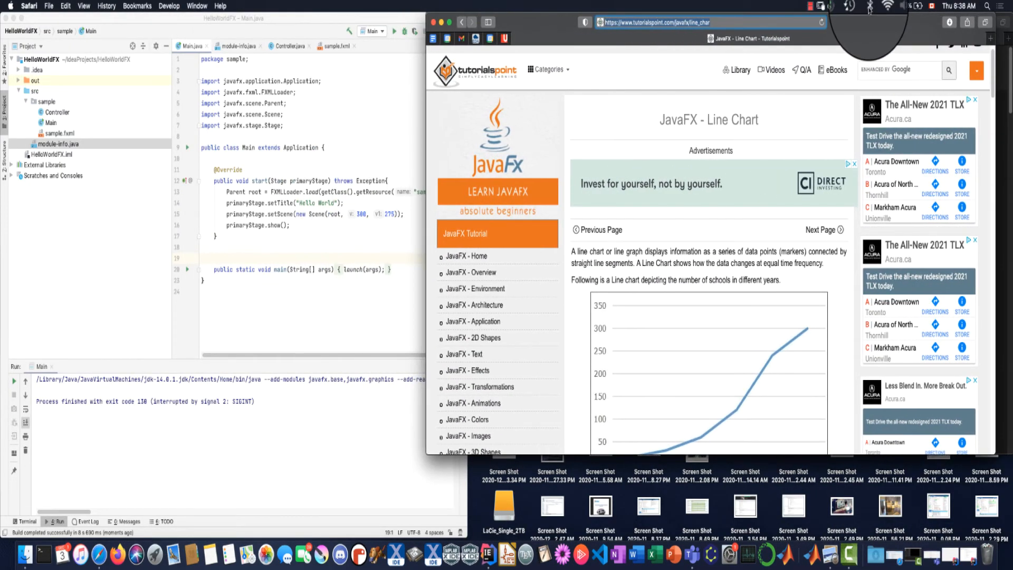
Scroll the JavaFX Line Chart page down to the LineChartExample program listing.
{"action": "scroll", "scroll_direction": "down", "scroll_amount": 3}
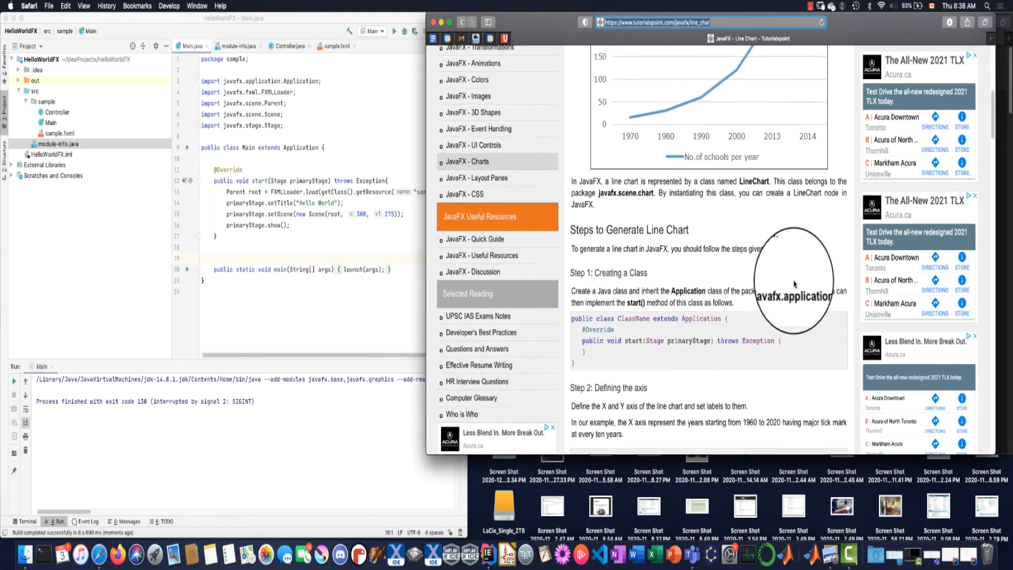
{"action": "scroll", "scroll_direction": "down", "scroll_amount": 3}
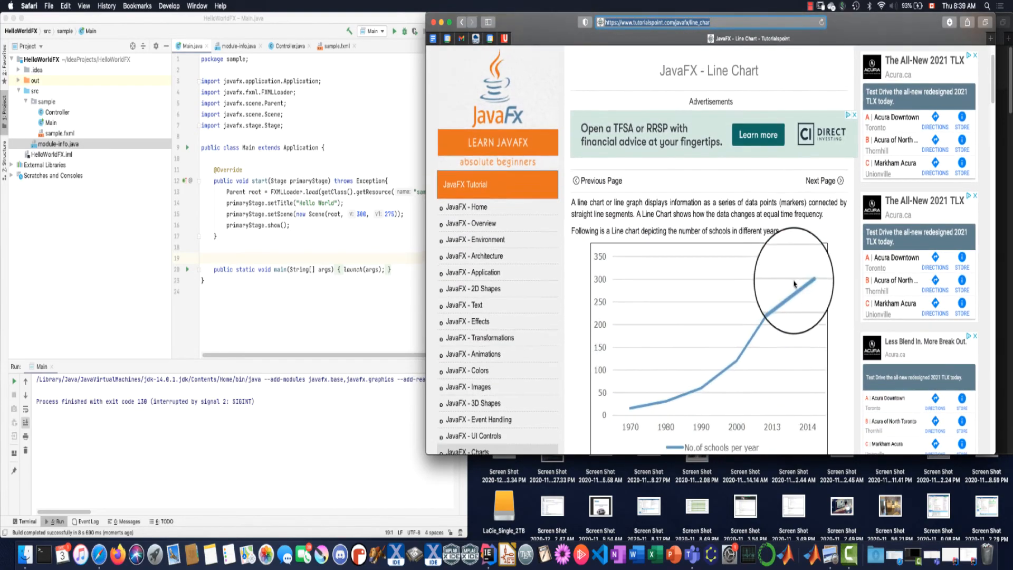
{"action": "scroll", "scroll_direction": "down", "scroll_amount": 3}
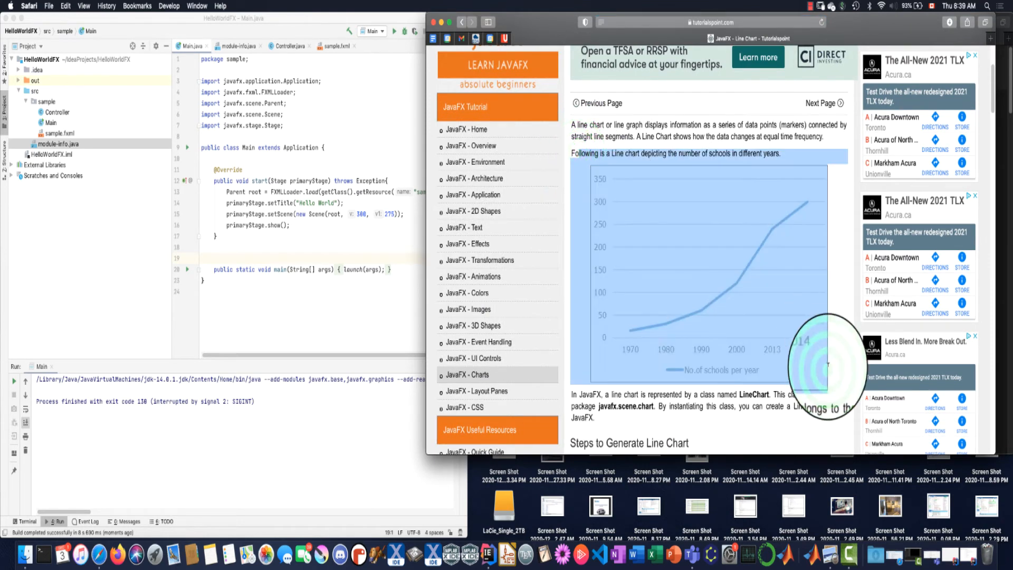
{"action": "scroll", "scroll_direction": "down", "scroll_amount": 3}
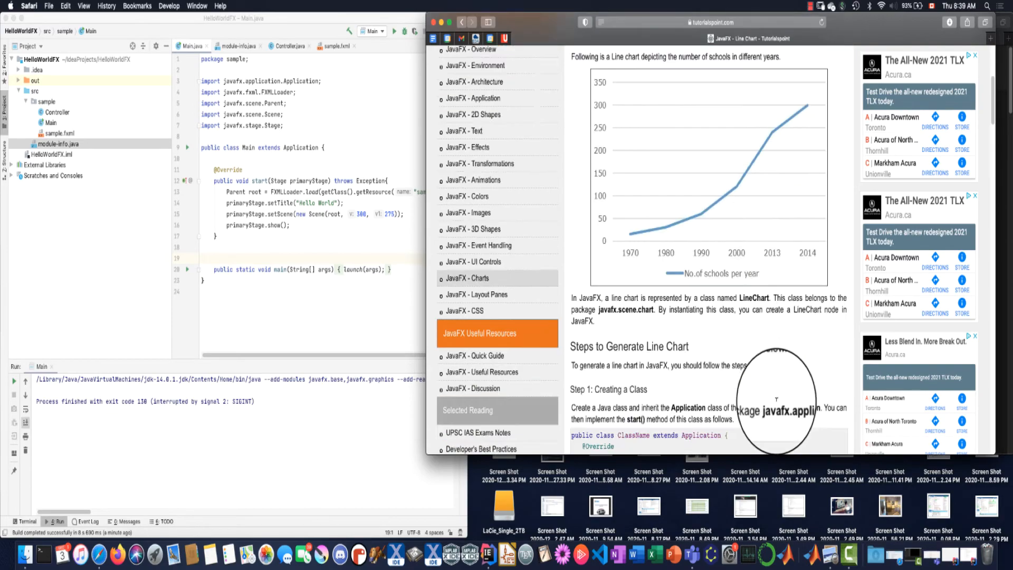
{"action": "scroll", "scroll_direction": "down", "scroll_amount": 3}
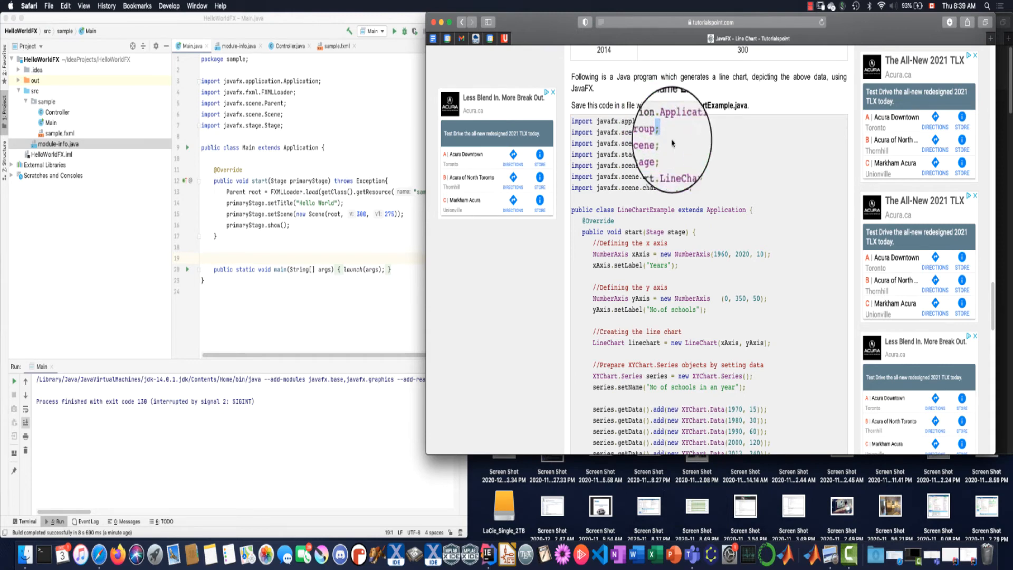
Copy the example's Group, LineChart, NumberAxis and XYChart imports into Main.java.
{"action": "left_click", "coordinate": [652, 151]}
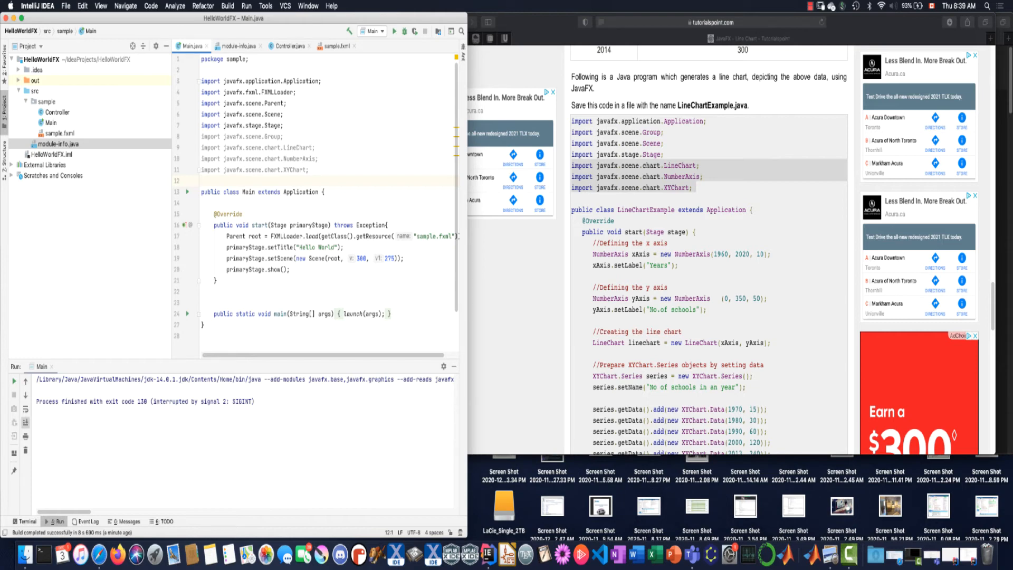
{"action": "left_click", "coordinate": [683, 261]}
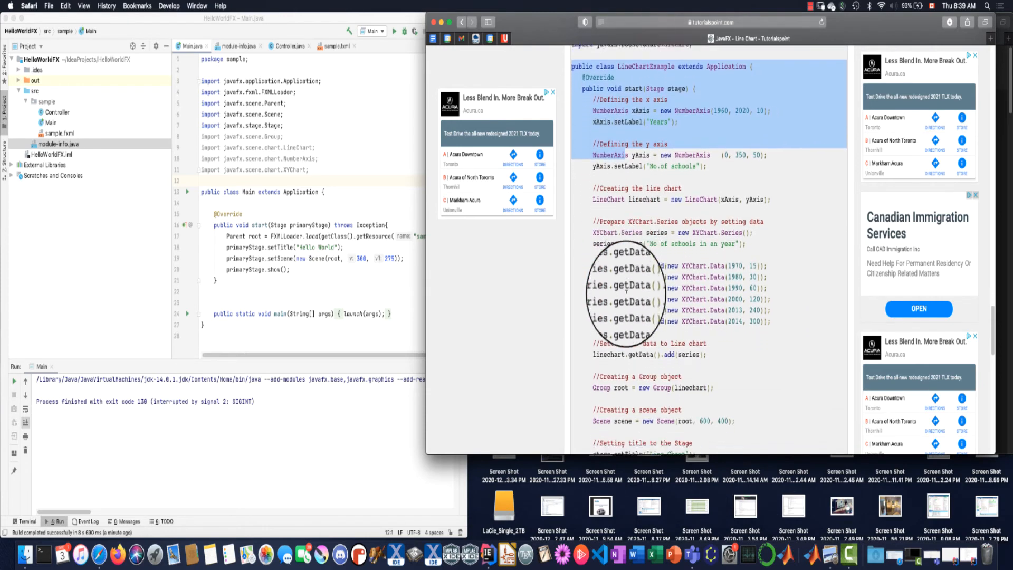
Review the tutorial's line chart code that replaces the commented-out start method.
{"action": "scroll", "scroll_direction": "down", "scroll_amount": 3}
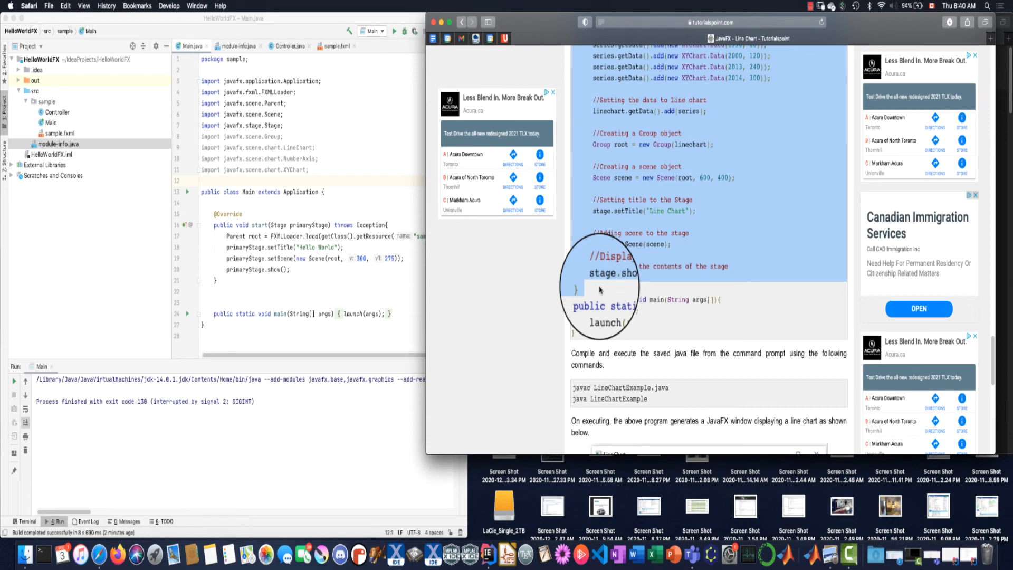
{"action": "scroll", "scroll_direction": "down", "scroll_amount": 3}
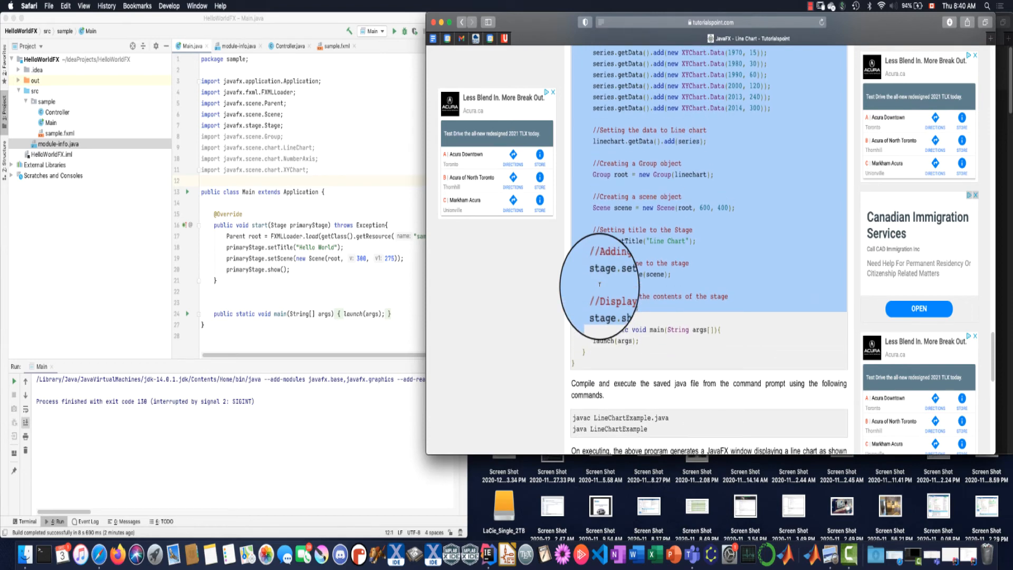
{"action": "scroll", "scroll_direction": "down", "scroll_amount": 3}
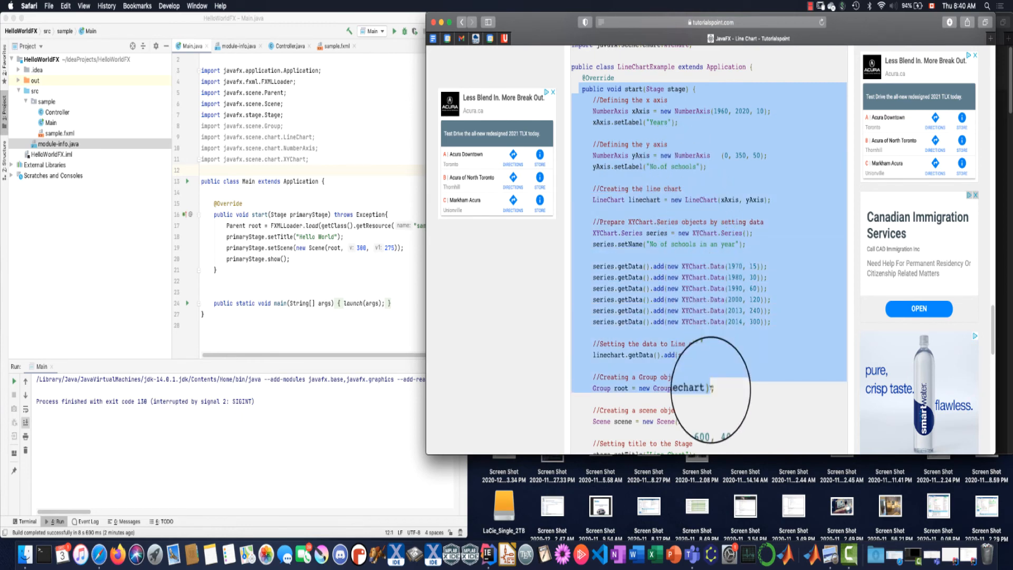
{"action": "scroll", "scroll_direction": "down", "scroll_amount": 3}
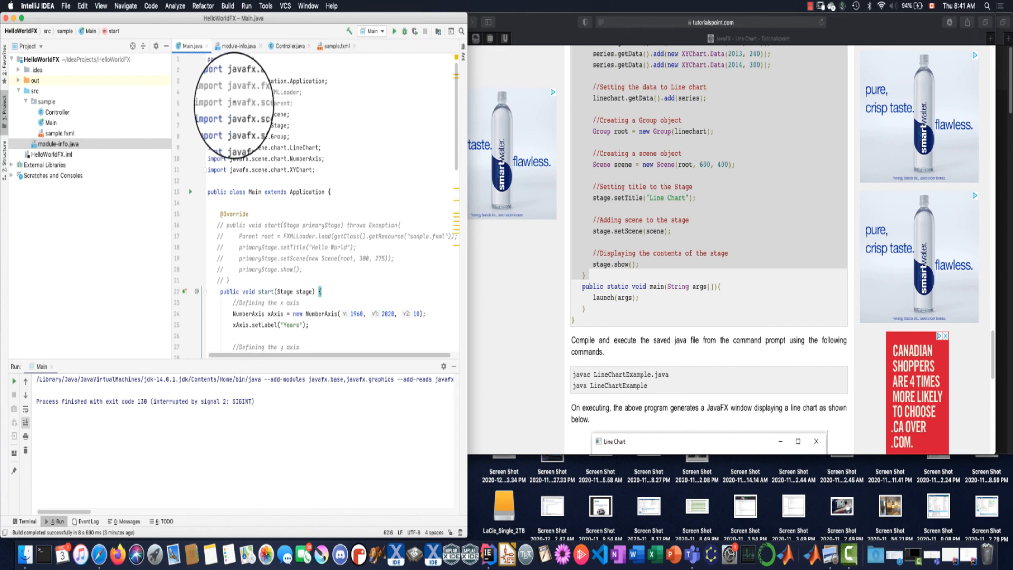
Build and run the Main configuration with the line chart code.
{"action": "left_click", "coordinate": [397, 31]}
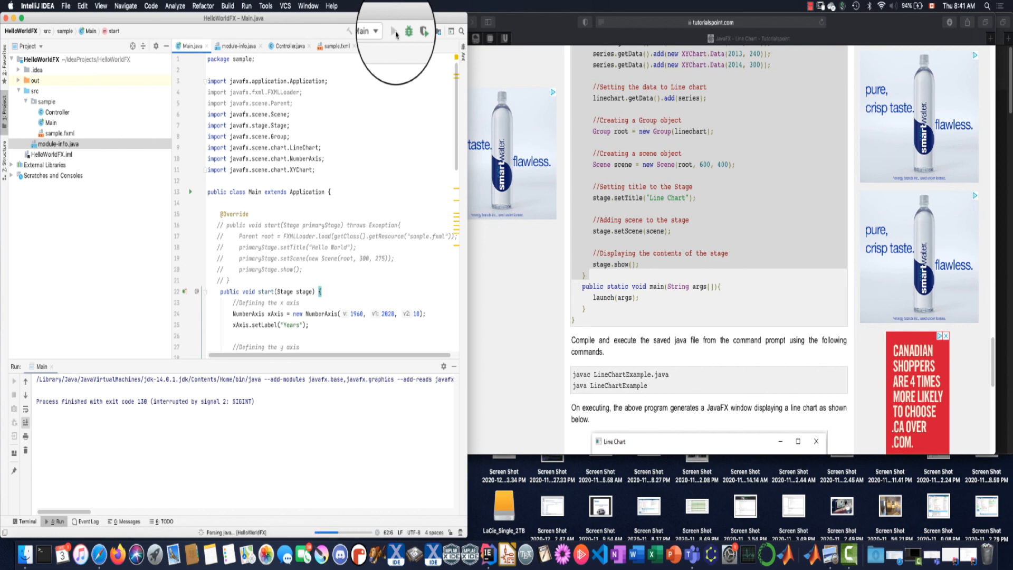
{"action": "left_click", "coordinate": [394, 29]}
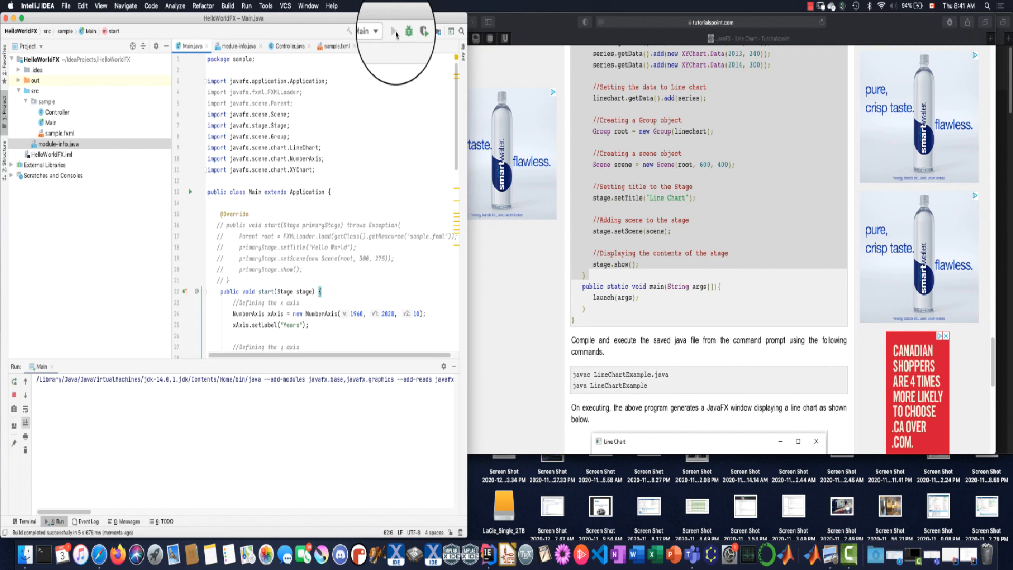